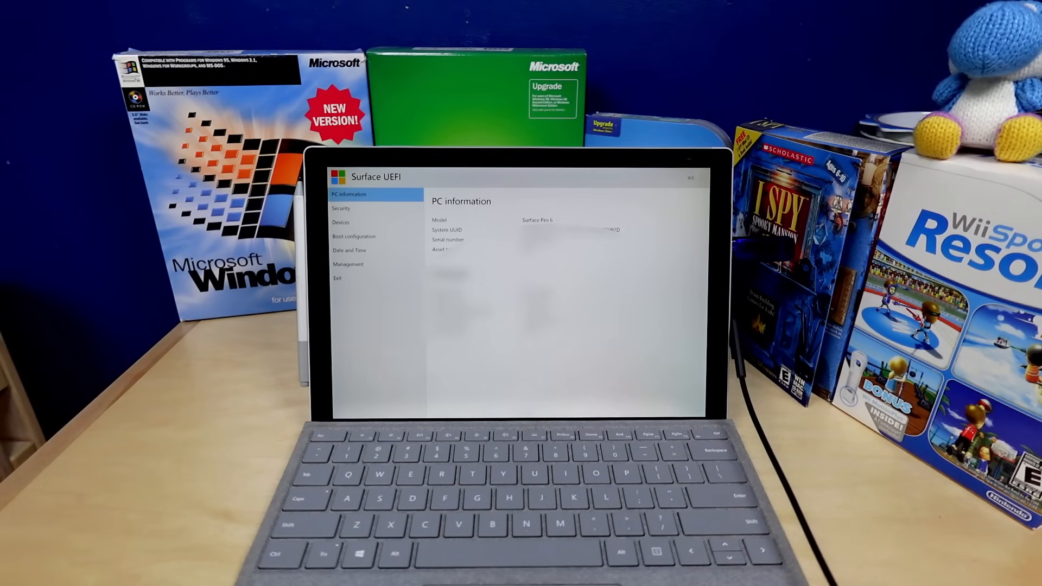
- Accept the language and keyboard choices, start installing, and scroll the license terms
{"action": "left_click", "coordinate": [341, 208]}
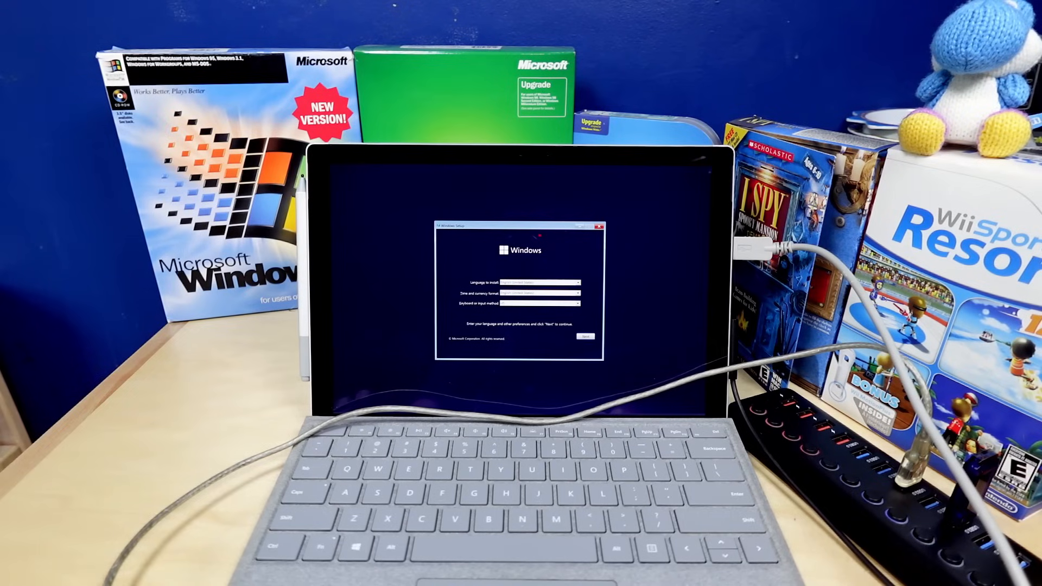
{"action": "left_click", "coordinate": [584, 336]}
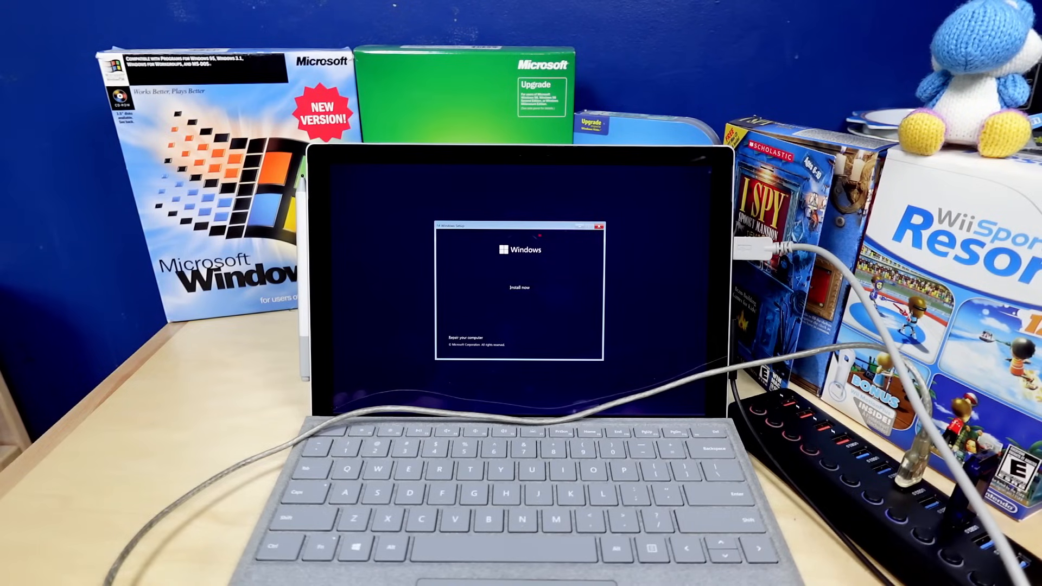
{"action": "left_click", "coordinate": [520, 287]}
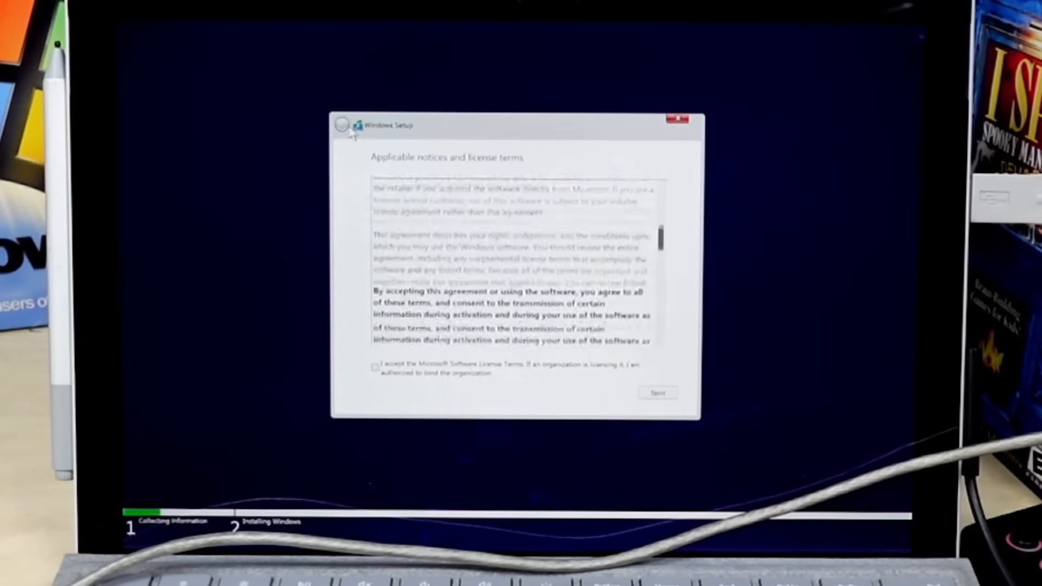
{"action": "scroll", "scroll_direction": "down", "scroll_amount": 3}
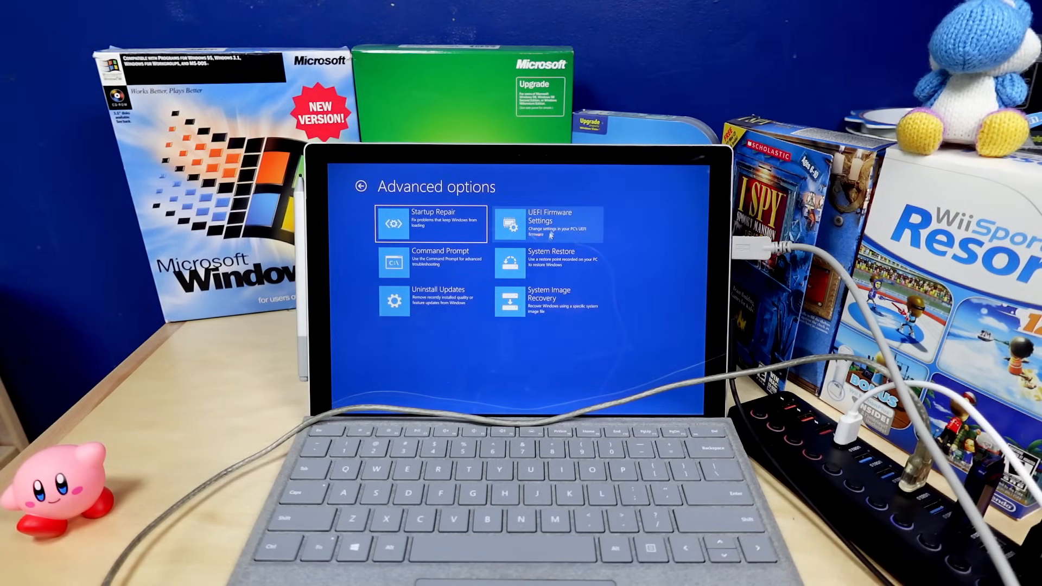
- Run Startup Repair on the installed Windows operating system
{"action": "left_click", "coordinate": [548, 262]}
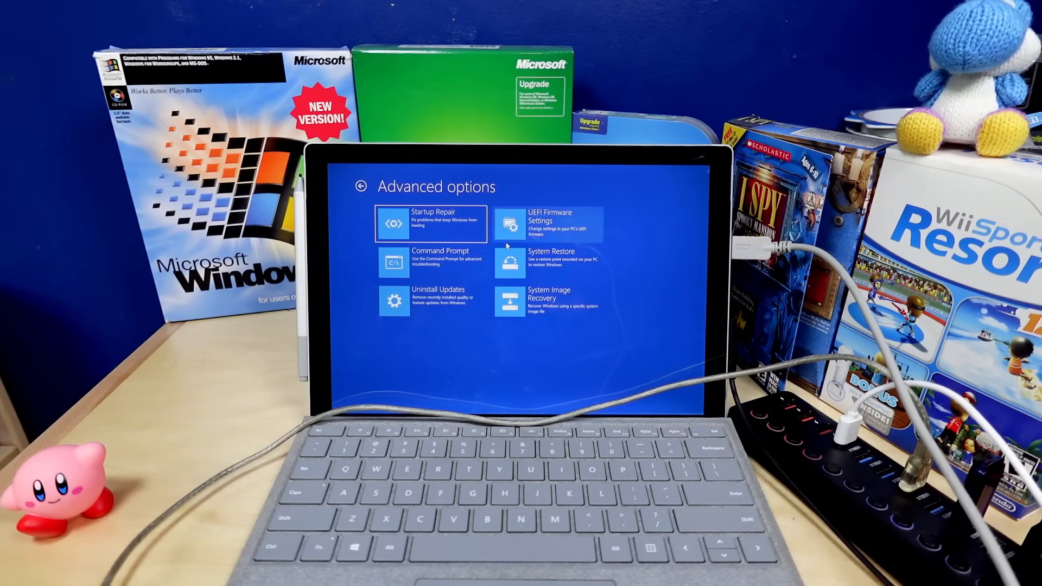
{"action": "left_click", "coordinate": [548, 221]}
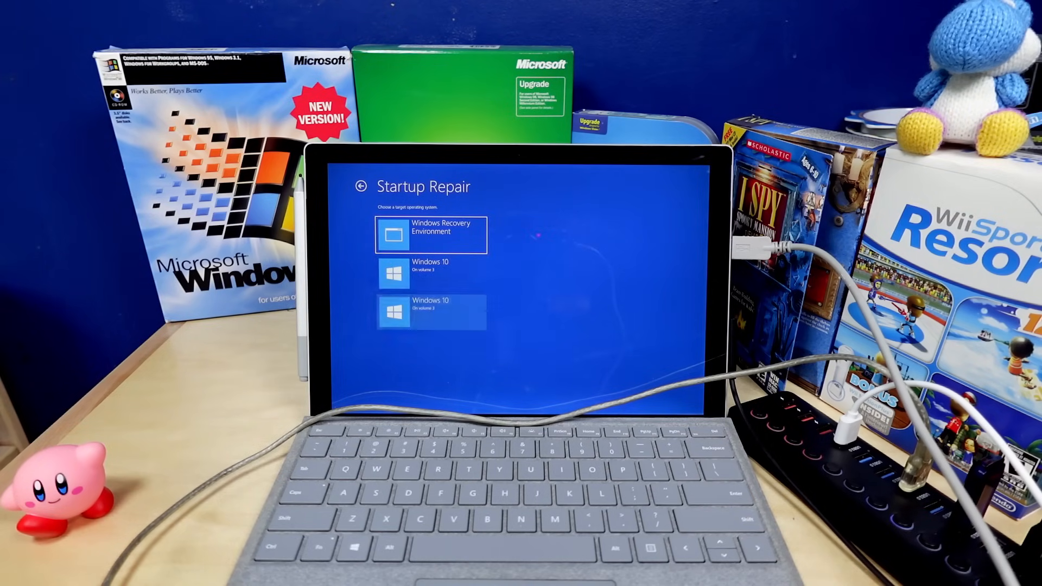
{"action": "left_click", "coordinate": [430, 234]}
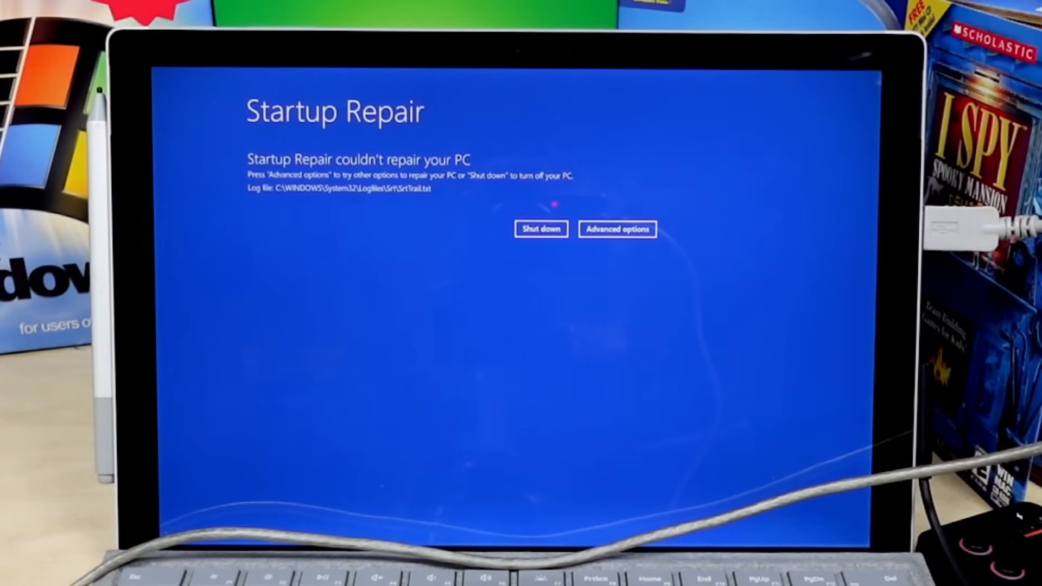
- Try uninstalling the latest quality update and dismiss the failure message
{"action": "left_click", "coordinate": [616, 229]}
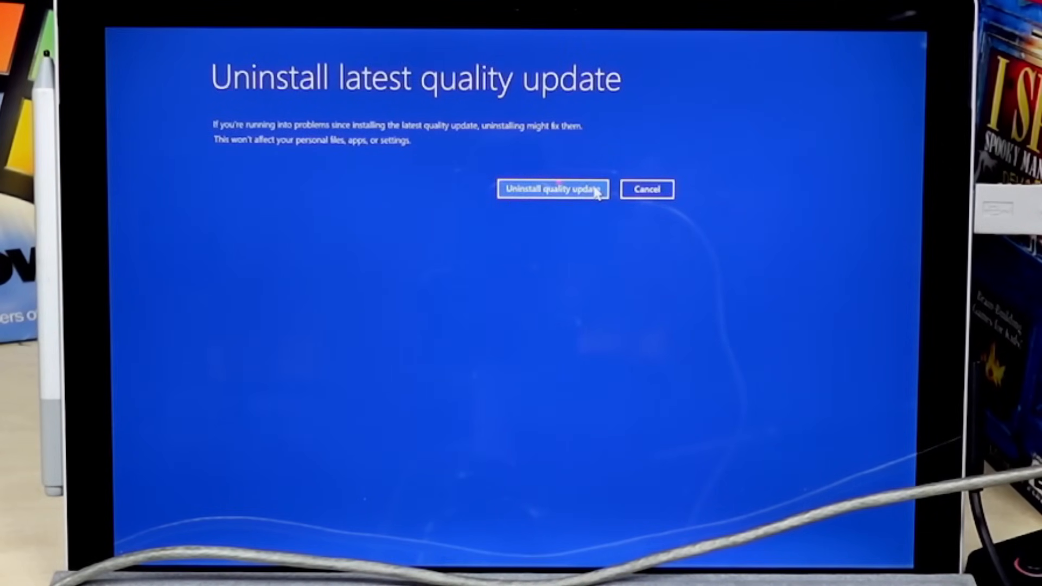
{"action": "left_click", "coordinate": [550, 188]}
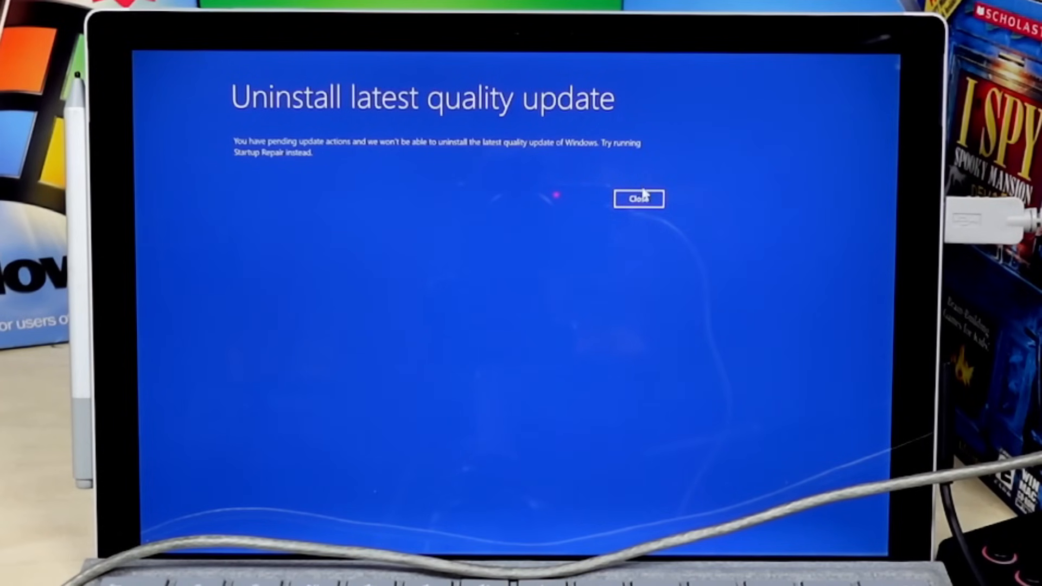
{"action": "left_click", "coordinate": [638, 198]}
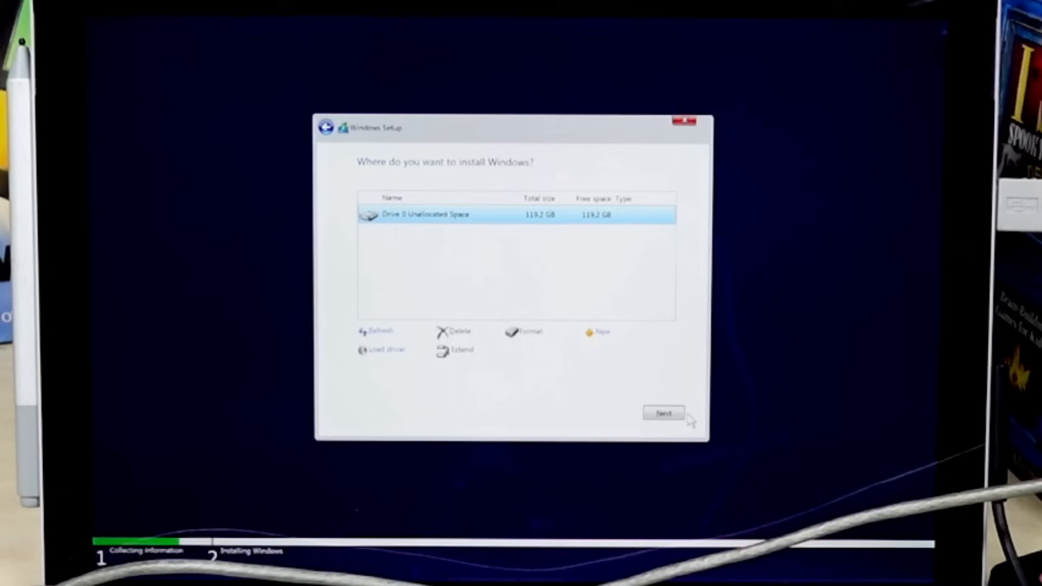
- Install Windows onto Drive 0 Unallocated Space
{"action": "left_click", "coordinate": [663, 413]}
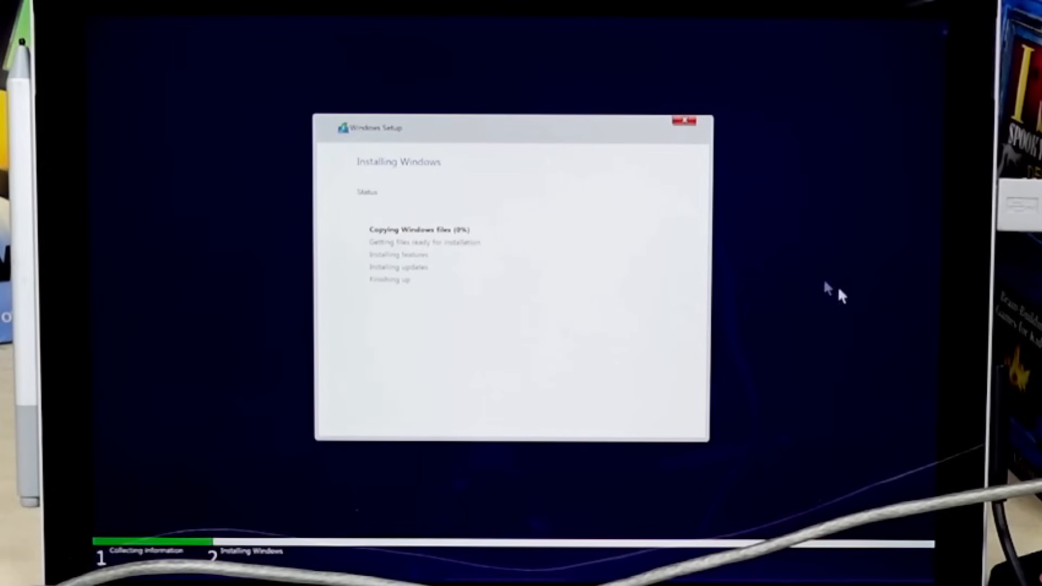
{"action": "mouse_move", "coordinate": [756, 71]}
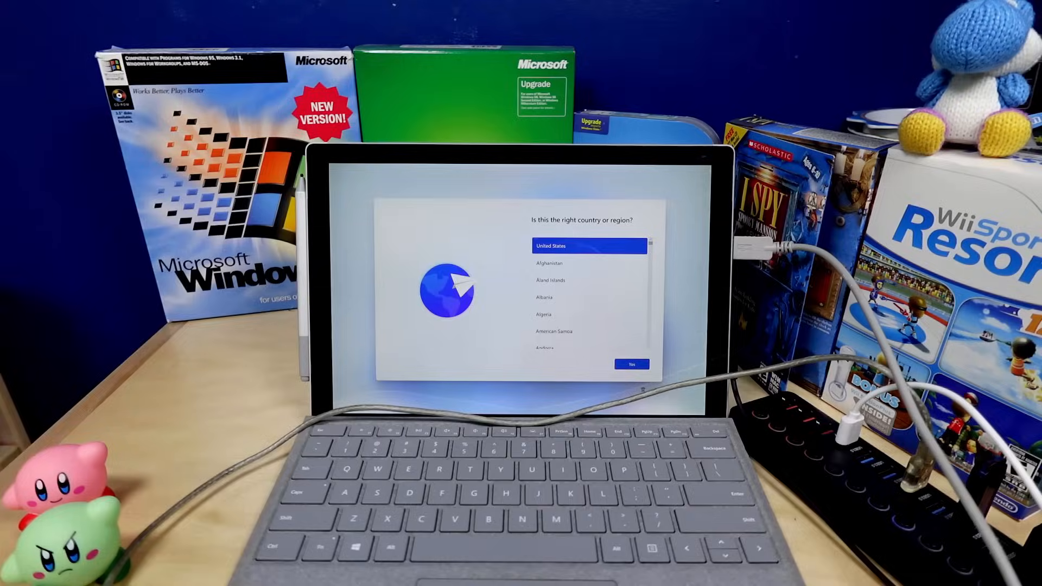
- Confirm the country or region and enter 'a@a' for the Microsoft account sign-in
{"action": "left_click", "coordinate": [631, 365]}
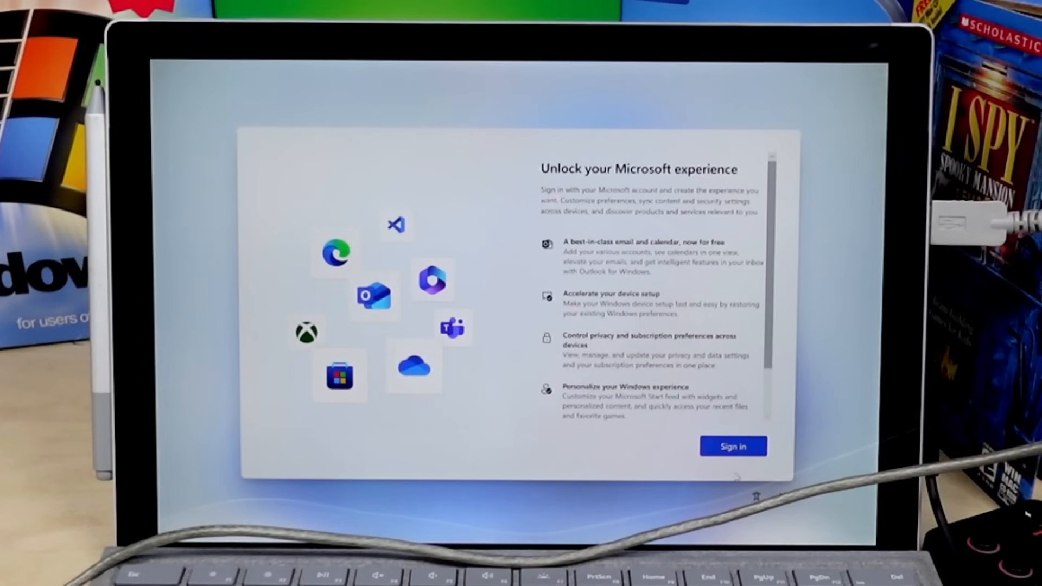
{"action": "left_click", "coordinate": [732, 446]}
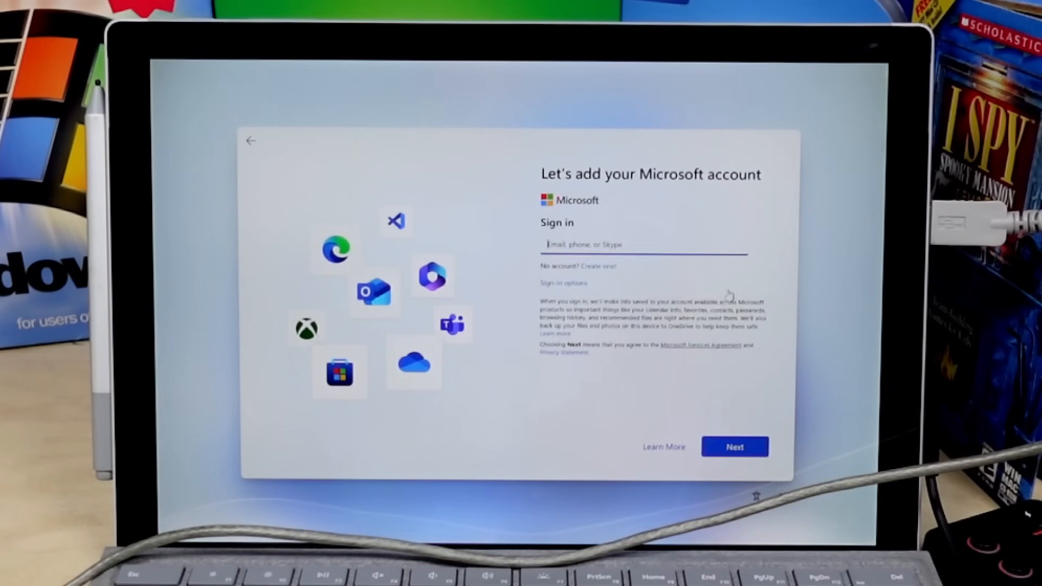
{"action": "type", "text": "a@a"}
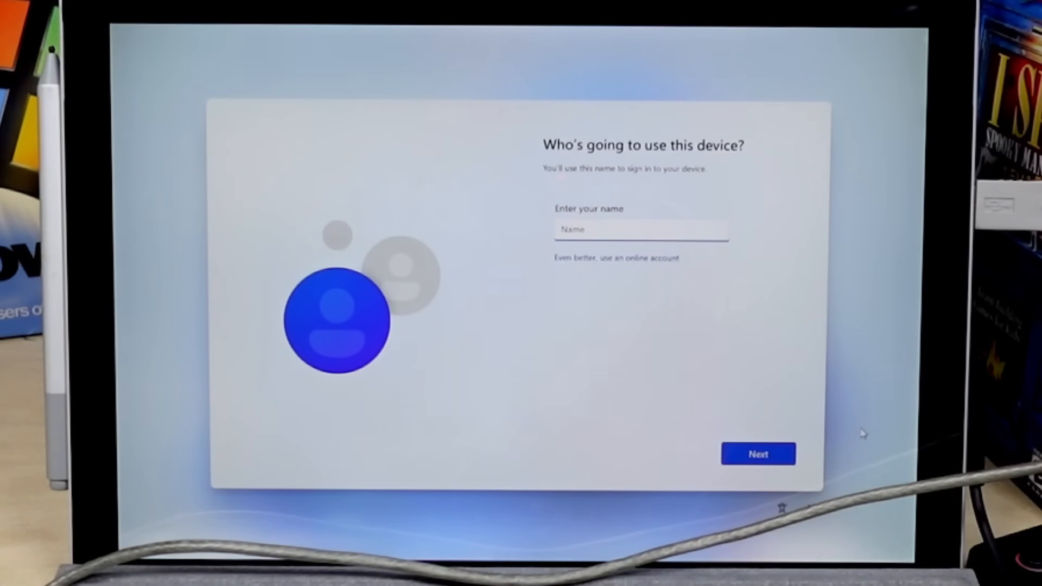
- Get past the device user name, then set Inking & typing and Tailored experiences to No
{"action": "left_click", "coordinate": [758, 454]}
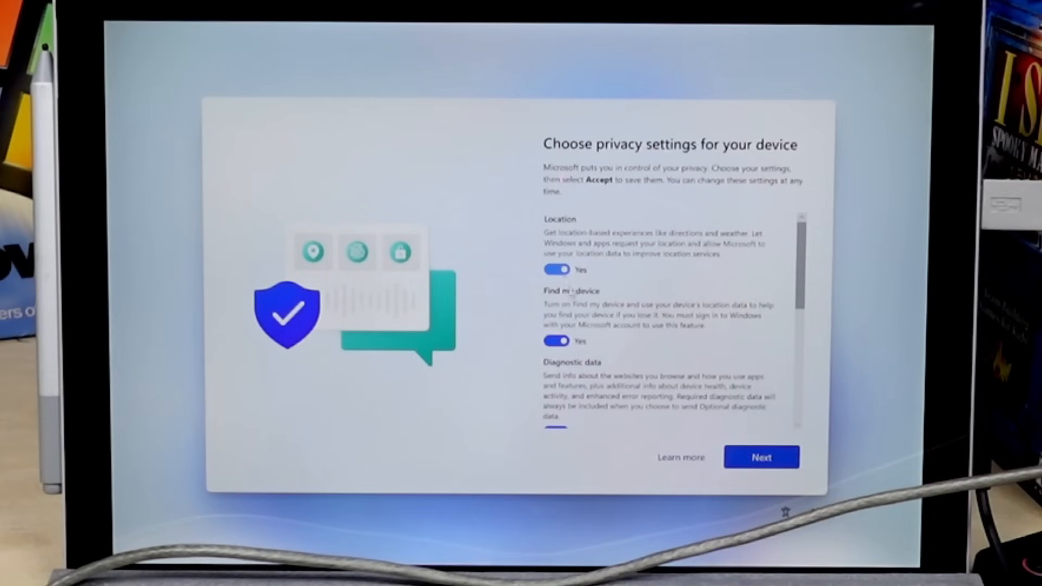
{"action": "scroll", "scroll_direction": "down", "scroll_amount": 3}
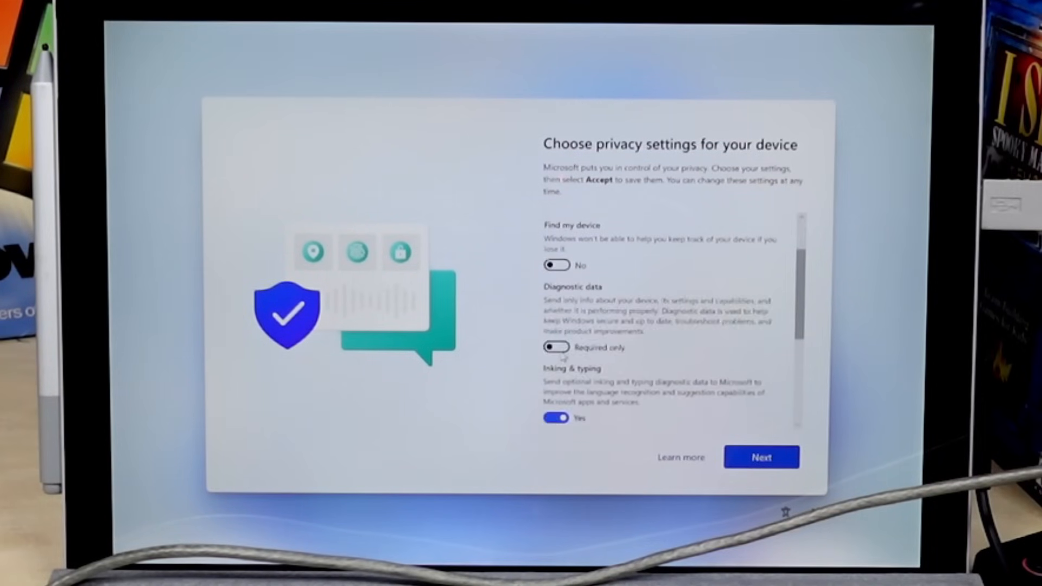
{"action": "scroll", "scroll_direction": "down", "scroll_amount": 3}
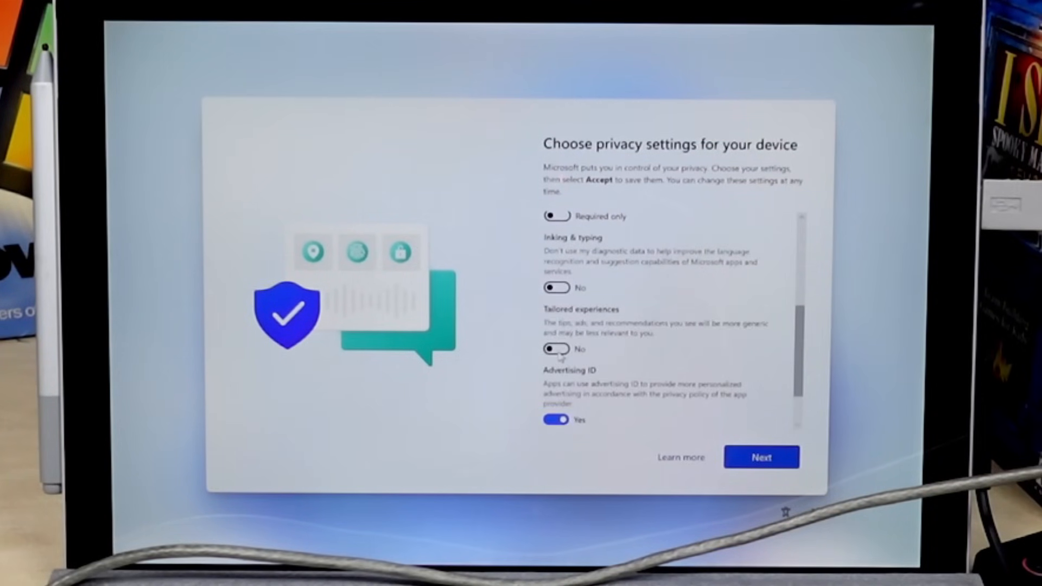
{"action": "left_click", "coordinate": [761, 456]}
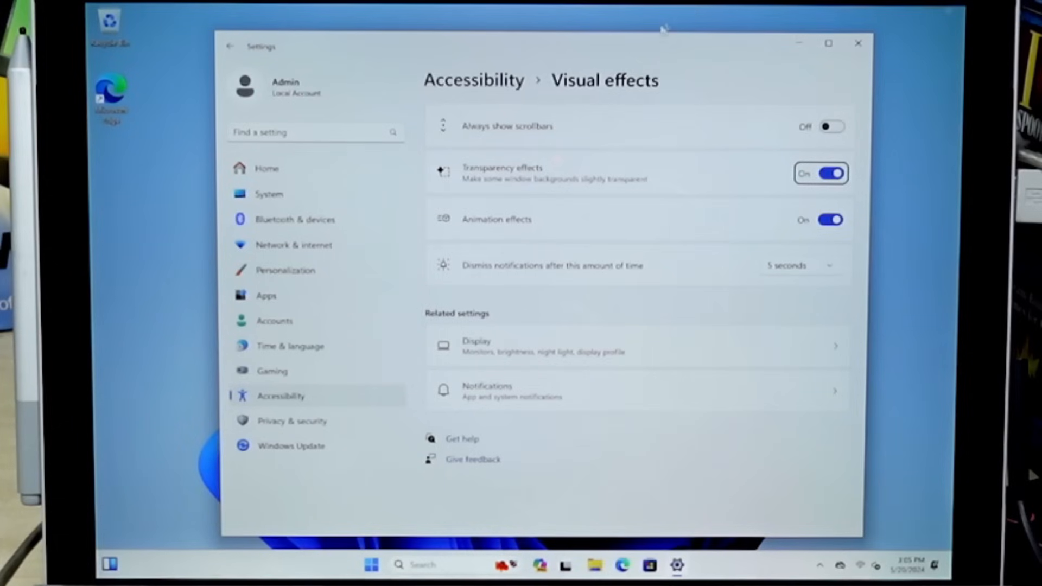
- Switch off the Transparency effects and Animation effects toggles in Visual effects
{"action": "left_click", "coordinate": [829, 173]}
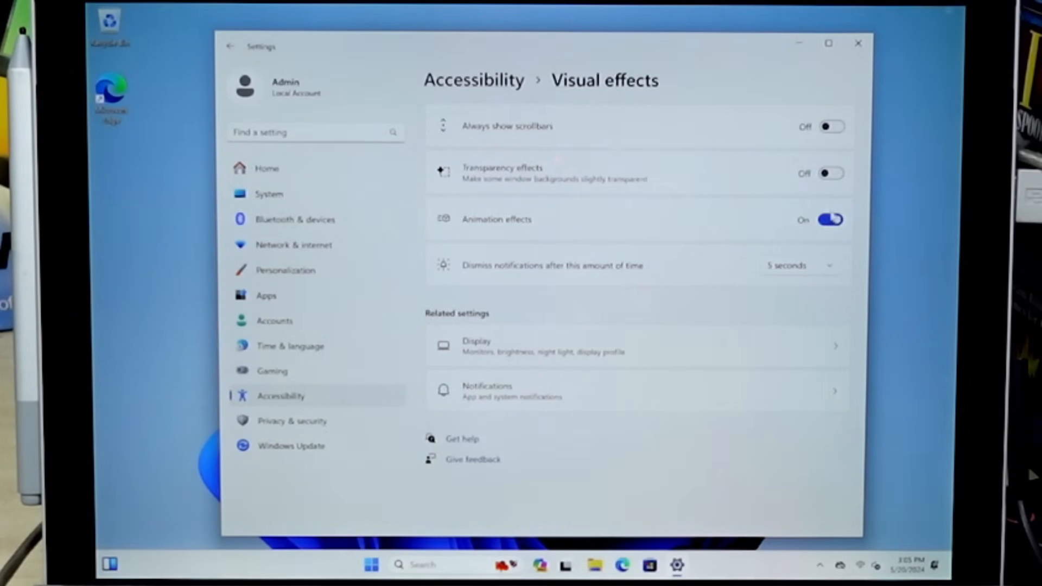
{"action": "left_click", "coordinate": [830, 219]}
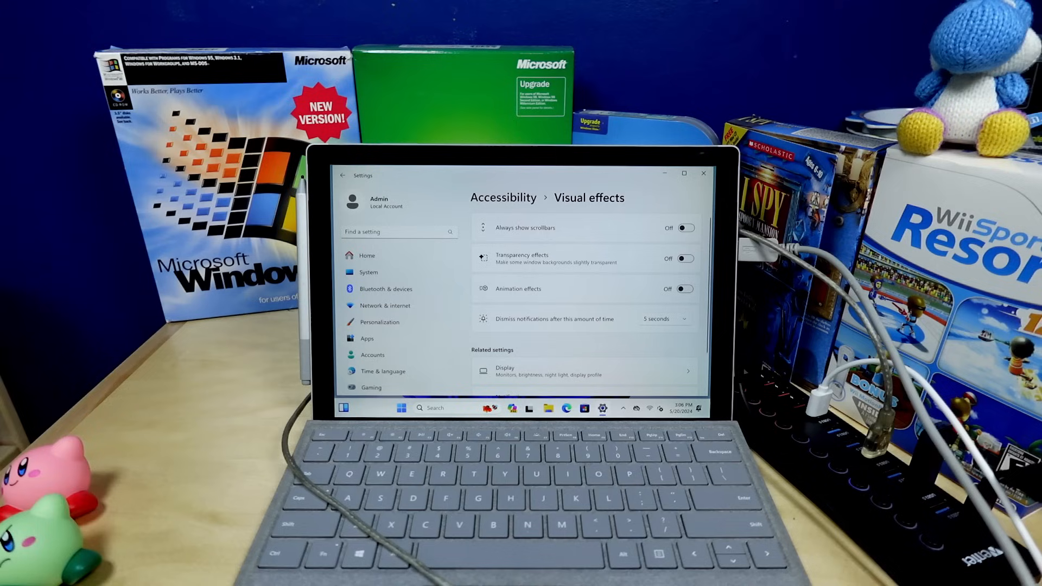
{"action": "left_click", "coordinate": [703, 172]}
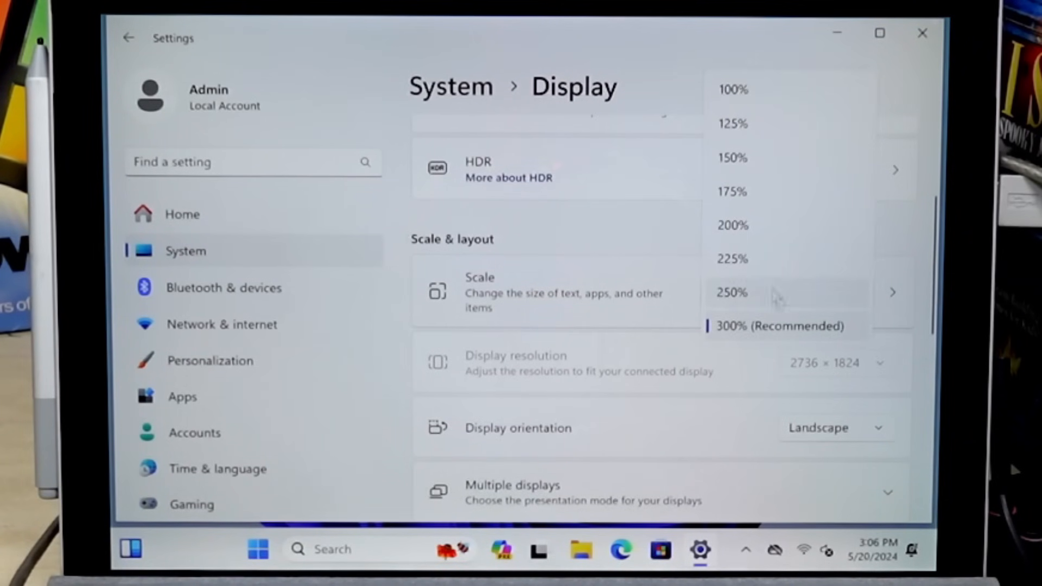
- Lower the display scale below 300%, close Settings, and launch Paint from Start
{"action": "left_click", "coordinate": [732, 225]}
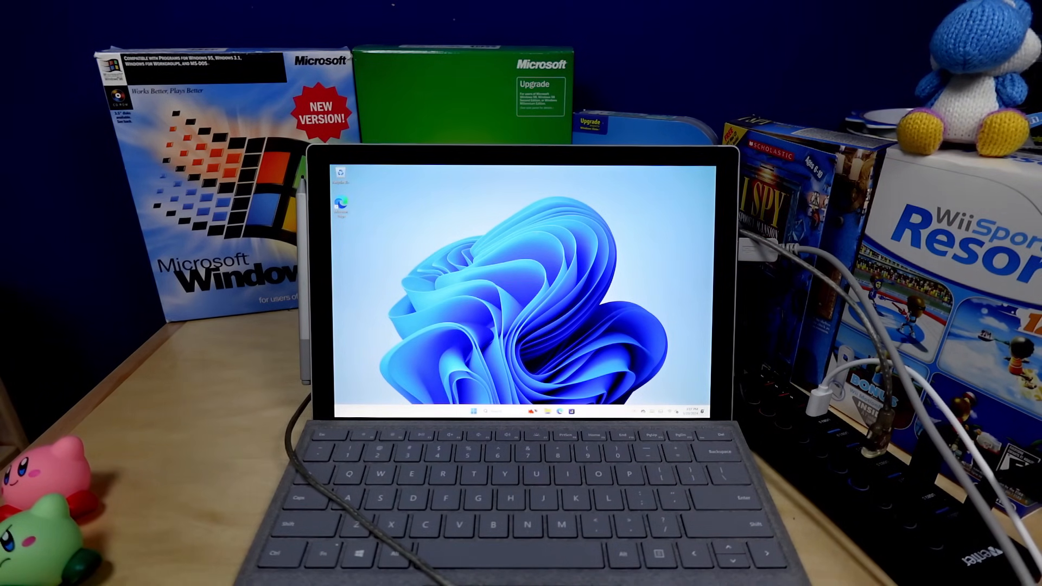
{"action": "left_click", "coordinate": [686, 410]}
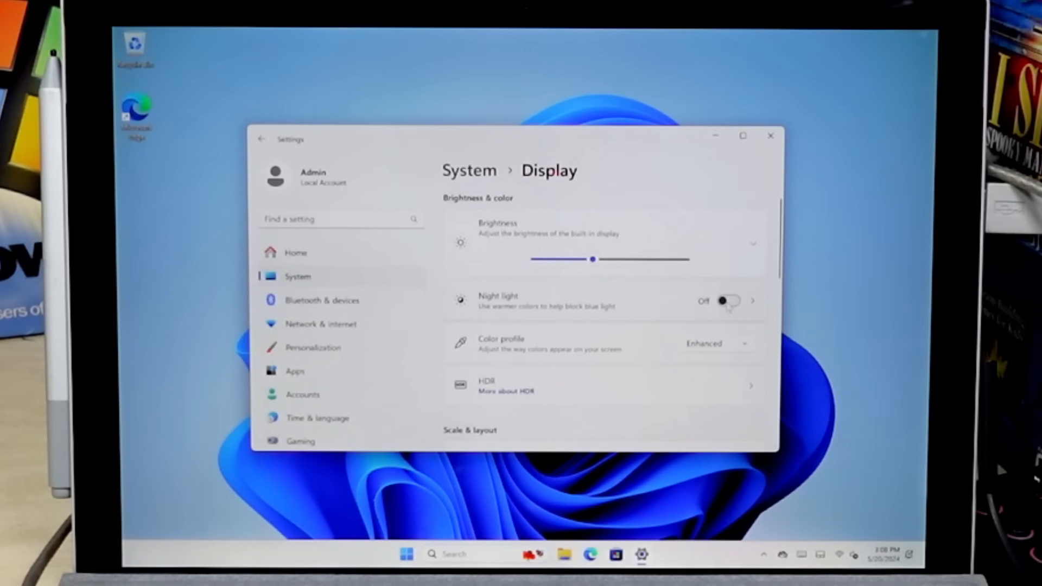
{"action": "left_click", "coordinate": [726, 300]}
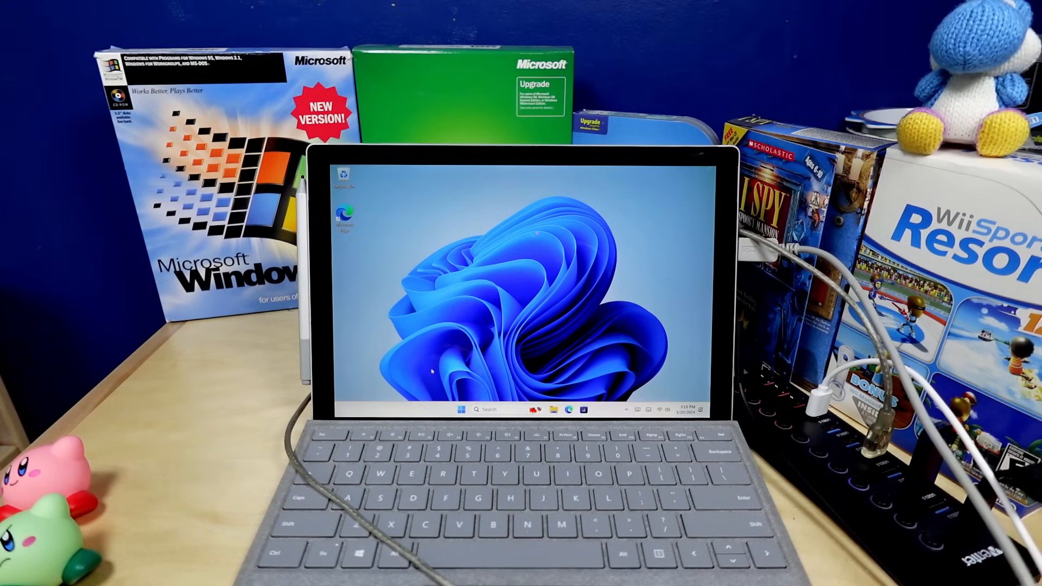
{"action": "left_click", "coordinate": [459, 410]}
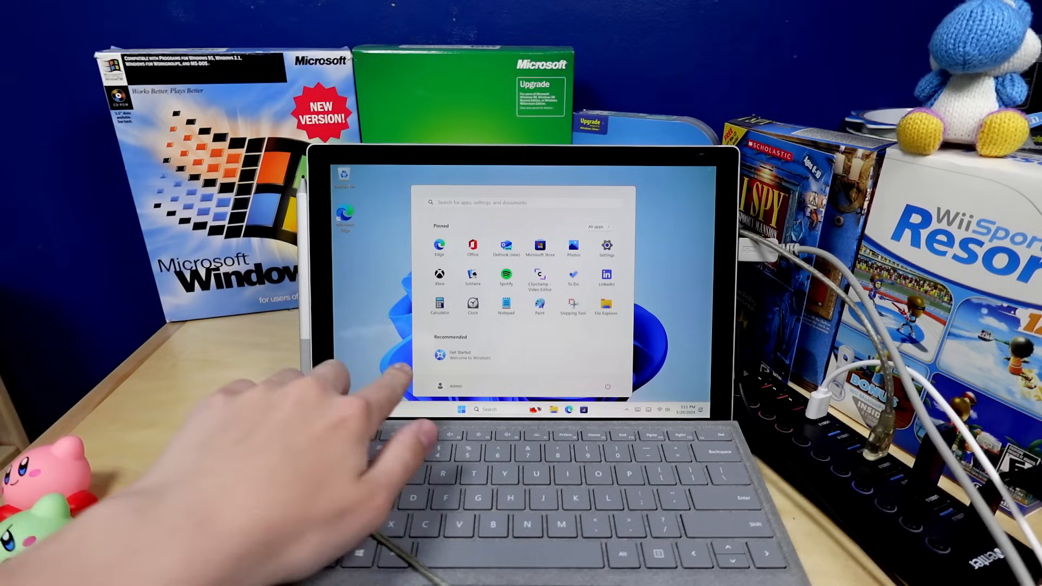
{"action": "left_click", "coordinate": [595, 227]}
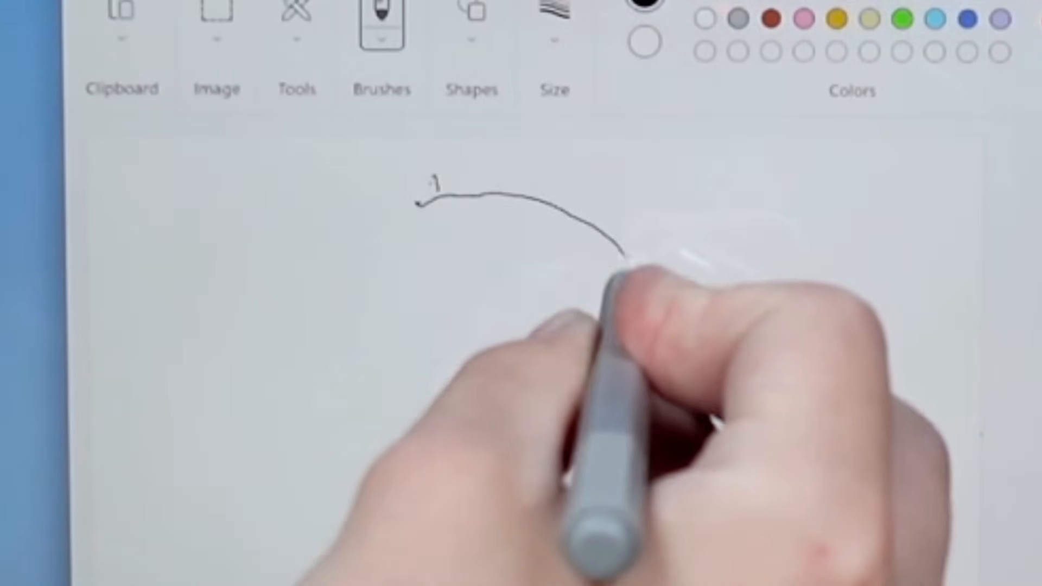
- Draw a black curved pen stroke across the Paint canvas
{"action": "left_click_drag", "start_coordinate": [625, 266], "coordinate": [425, 312]}
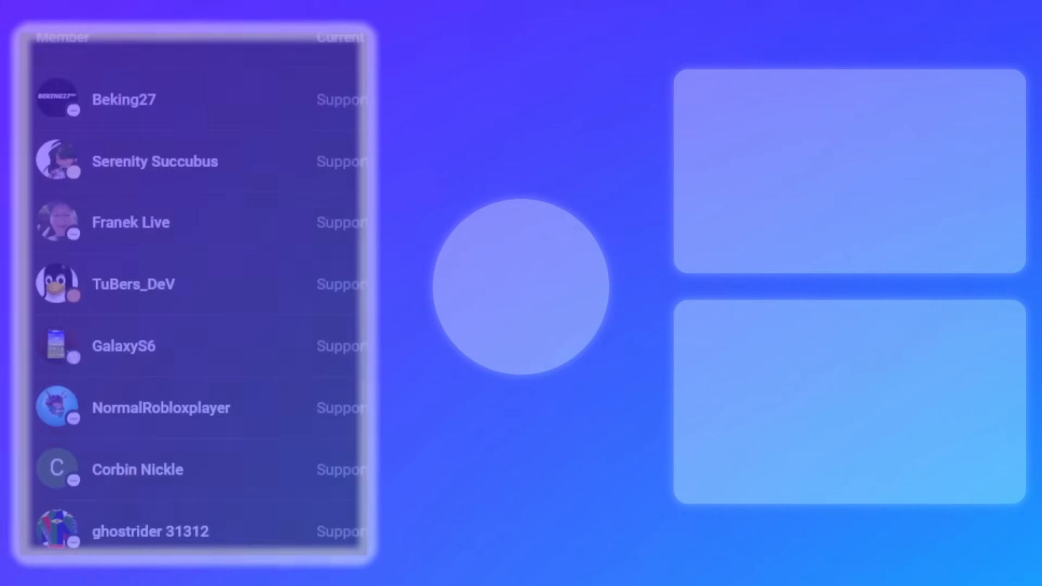
{"action": "scroll", "scroll_direction": "down", "scroll_amount": 3}
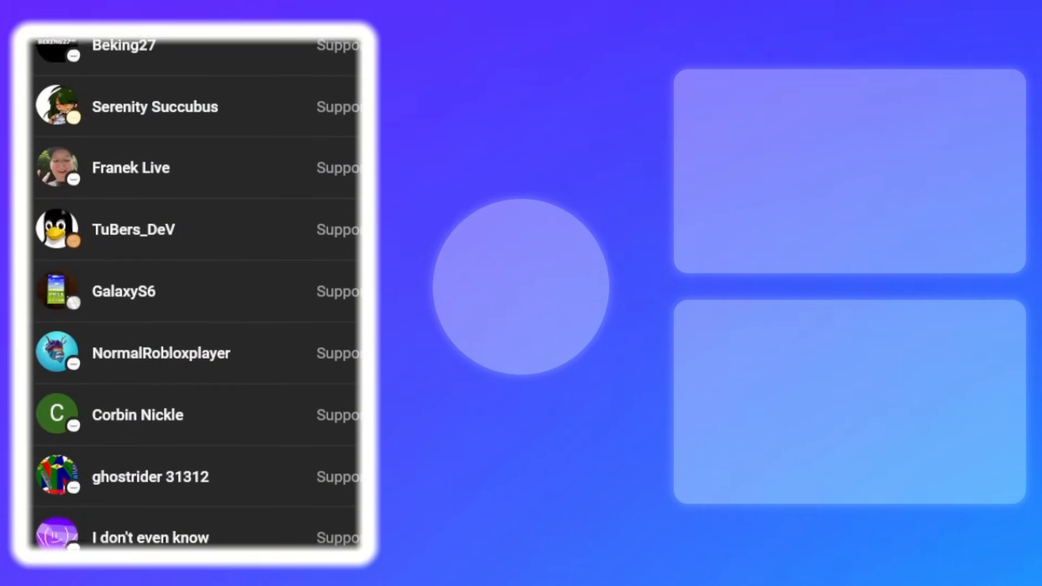
{"action": "scroll", "scroll_direction": "down", "scroll_amount": 3}
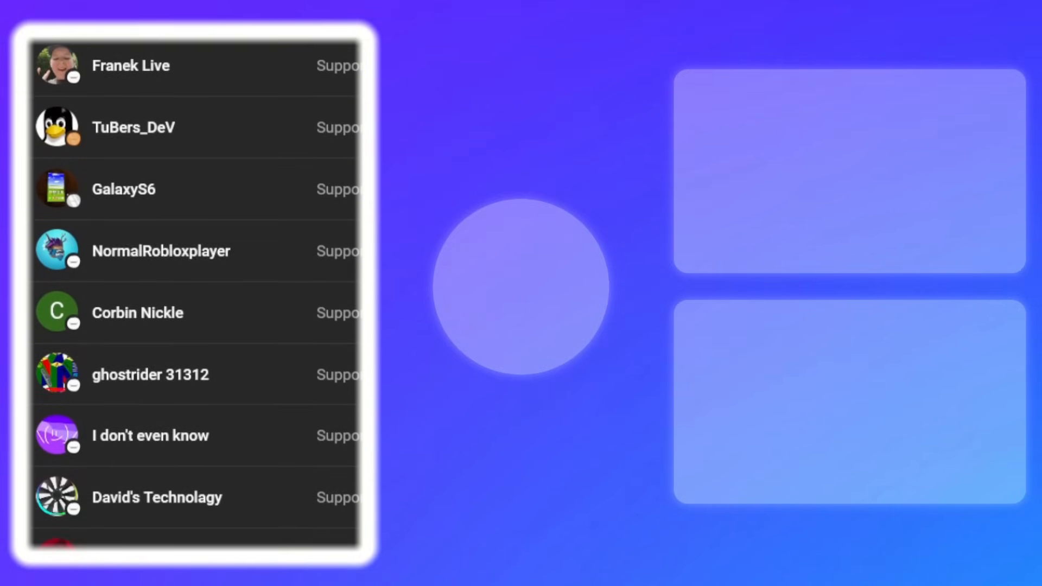
{"action": "scroll", "scroll_direction": "down", "scroll_amount": 3}
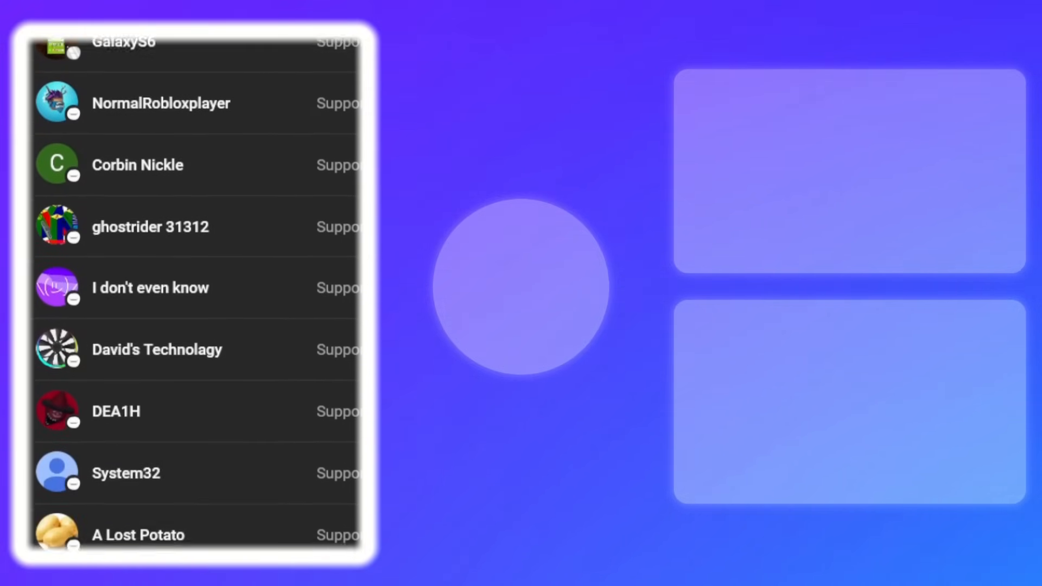
{"action": "scroll", "scroll_direction": "down", "scroll_amount": 3}
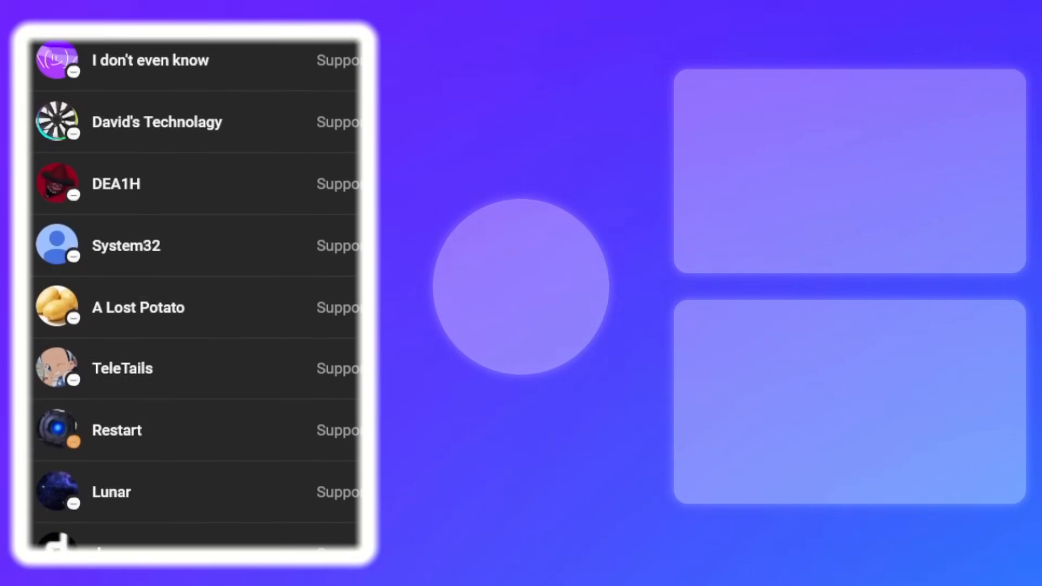
{"action": "scroll", "scroll_direction": "down", "scroll_amount": 3}
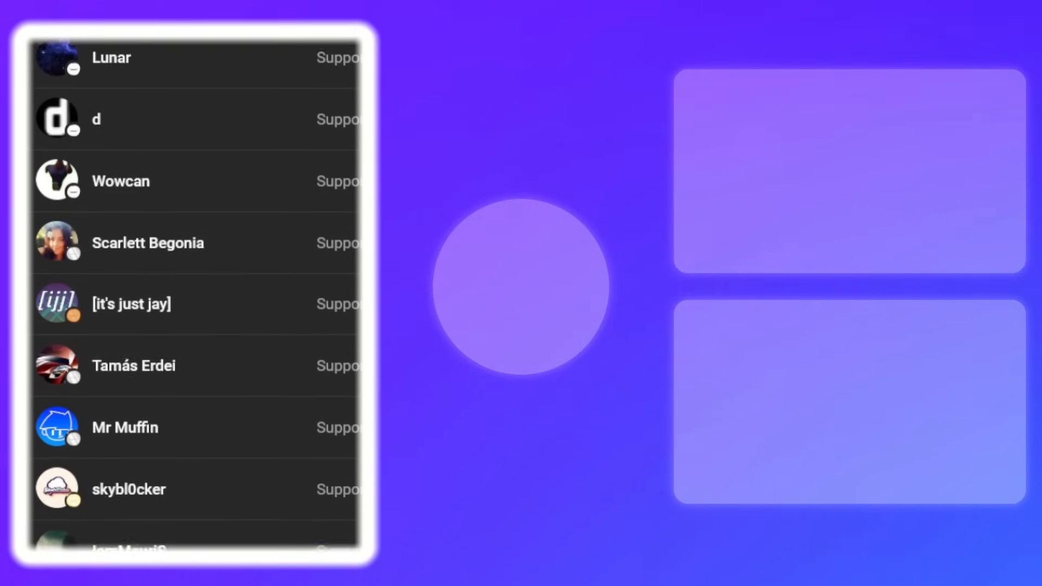
{"action": "scroll", "scroll_direction": "down", "scroll_amount": 3}
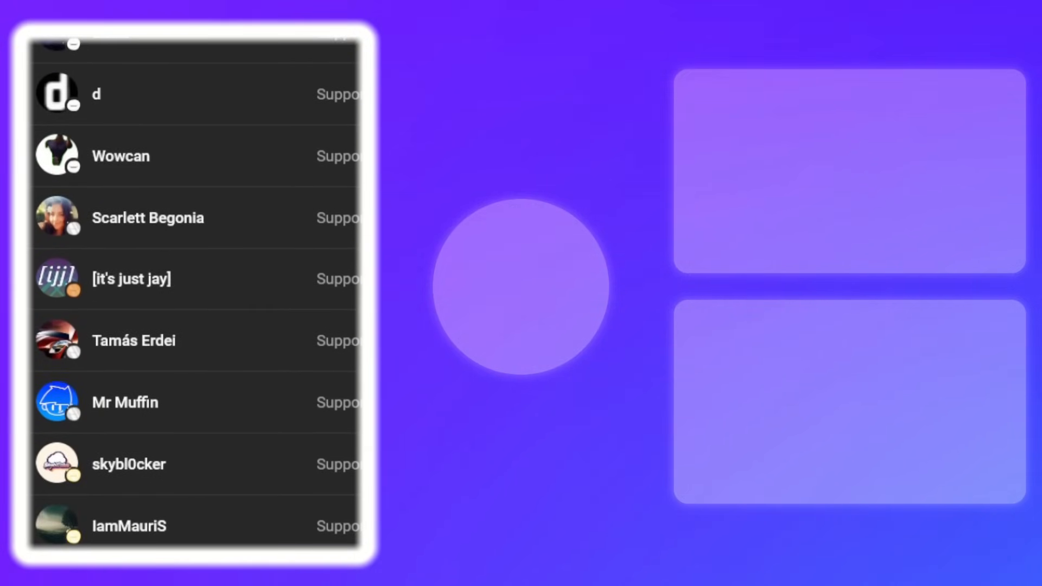